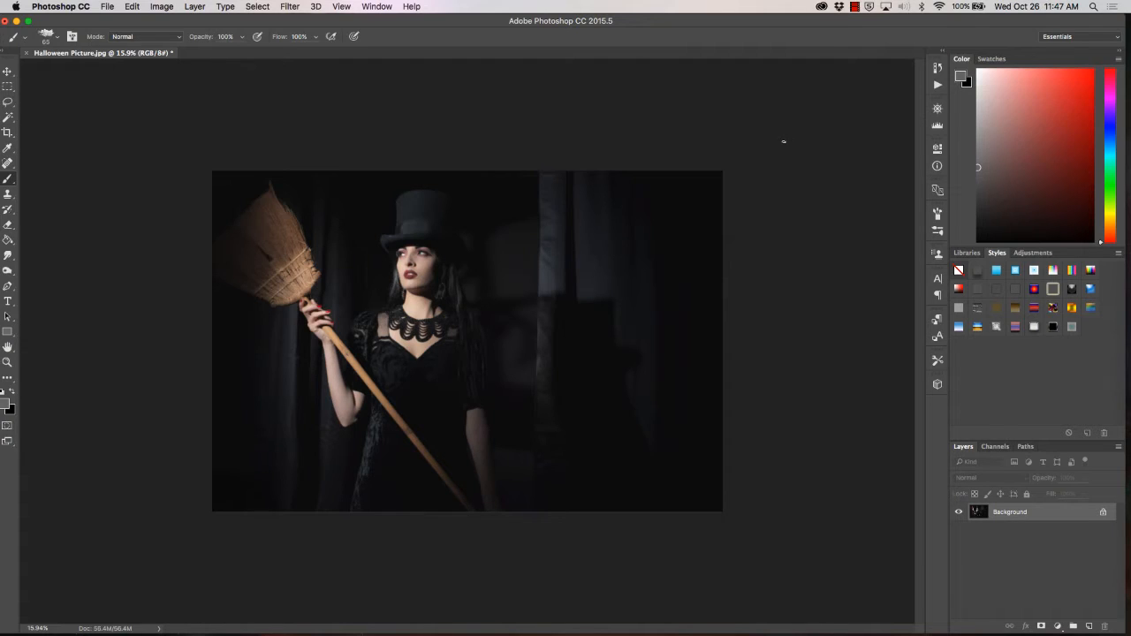
{"action": "mouse_move", "coordinate": [764, 142]}
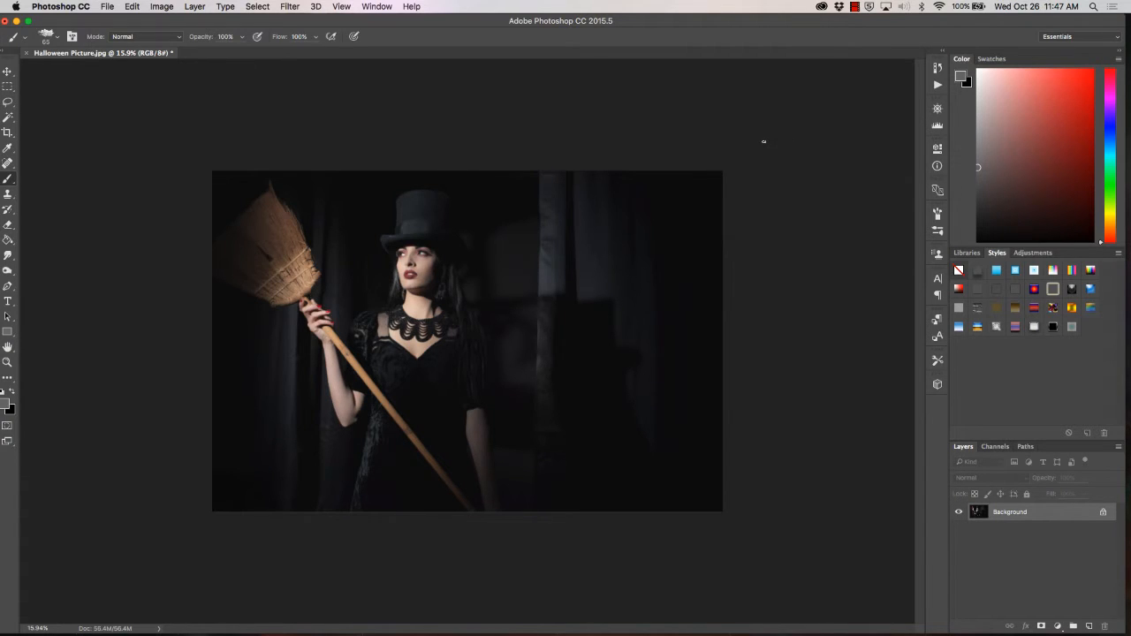
{"action": "mouse_move", "coordinate": [344, 103]}
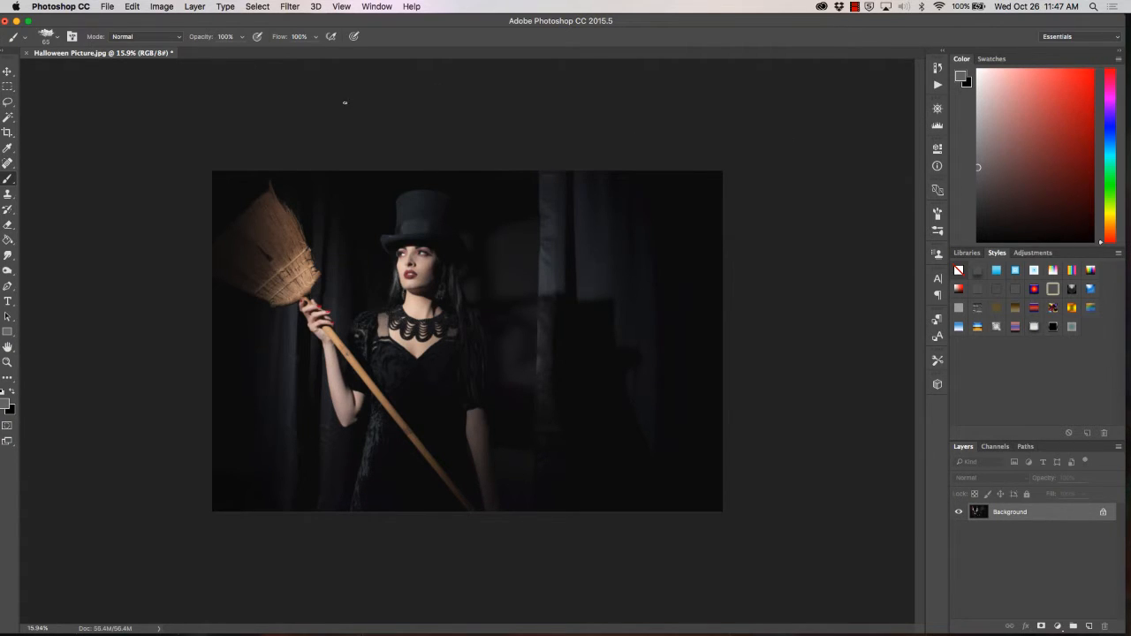
- Create a new layer via Layer > New > Layer, keeping the default name Layer 1
{"action": "left_click", "coordinate": [194, 6]}
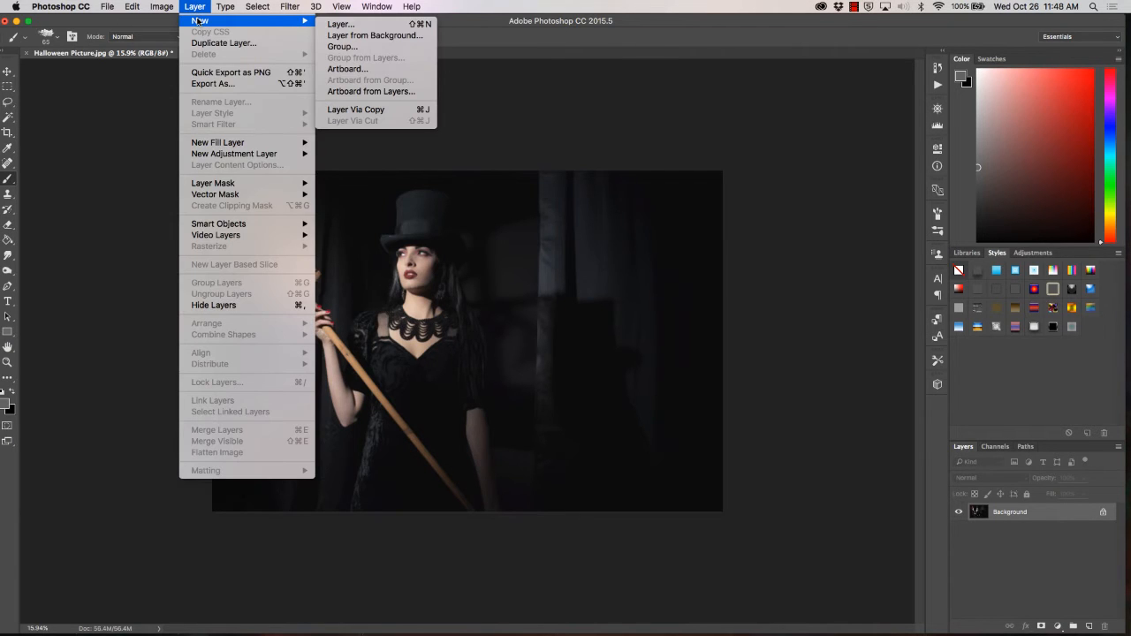
{"action": "left_click", "coordinate": [340, 24]}
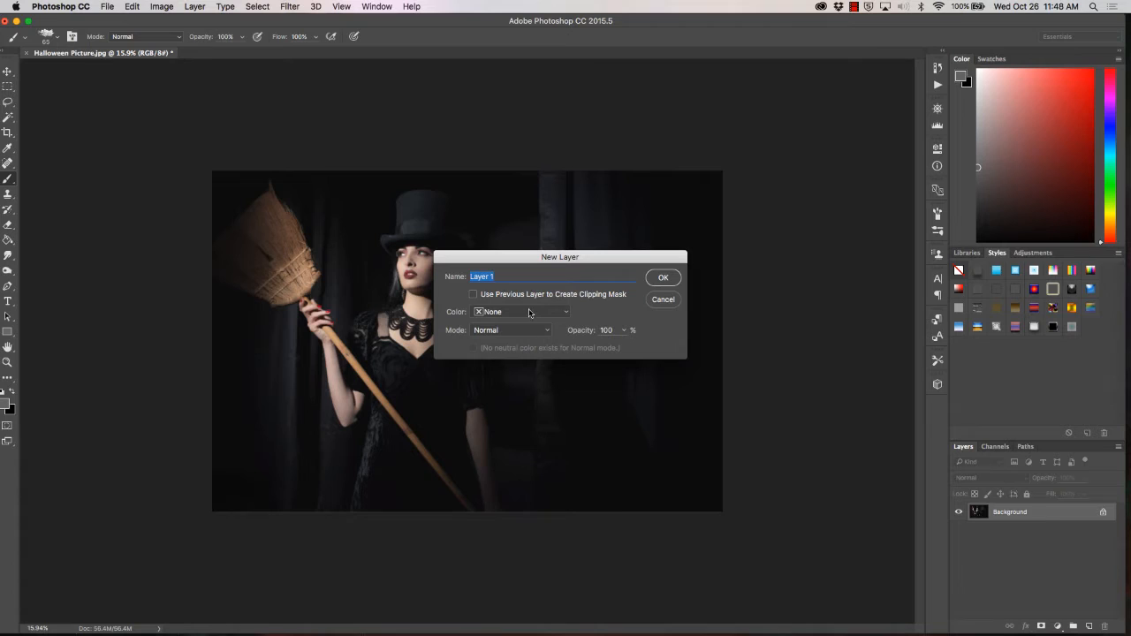
{"action": "mouse_move", "coordinate": [609, 343]}
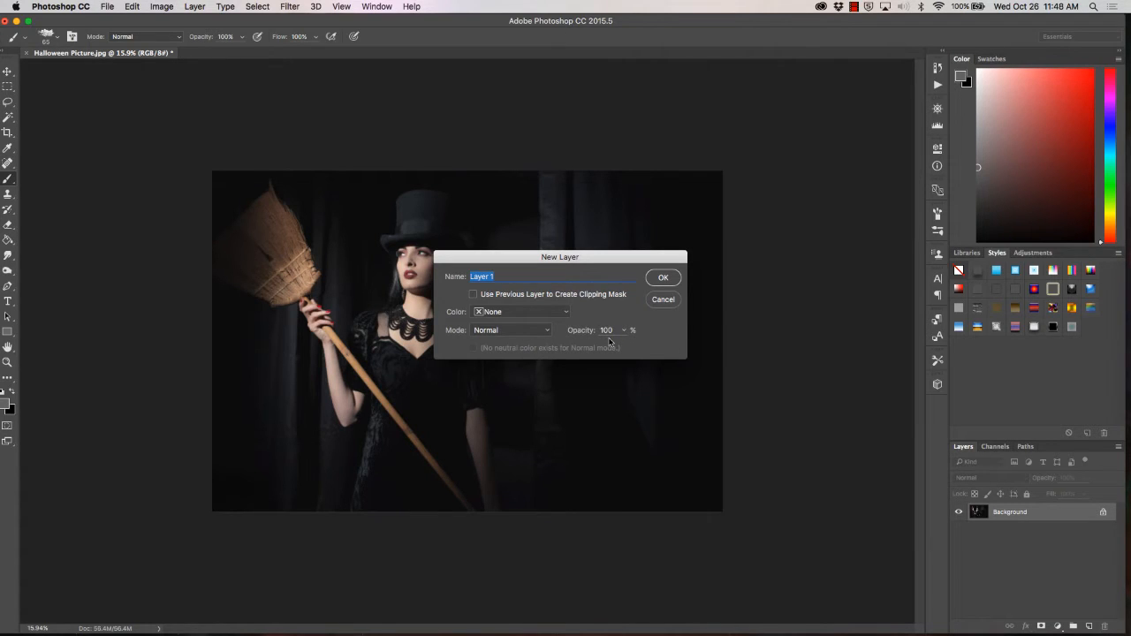
{"action": "left_click", "coordinate": [663, 276]}
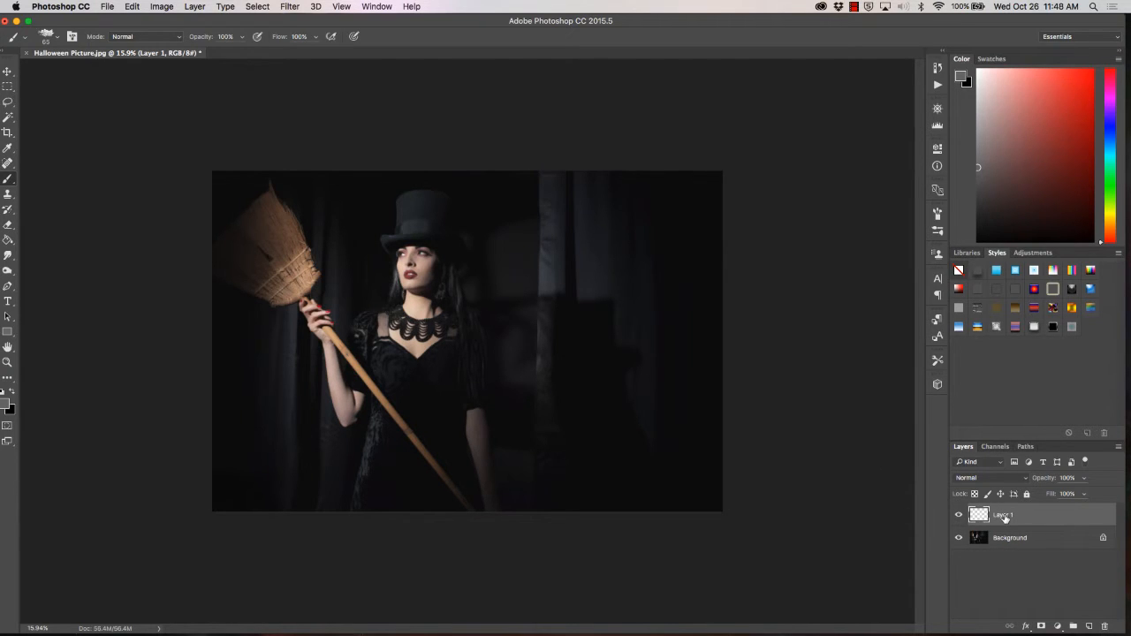
{"action": "mouse_move", "coordinate": [836, 380]}
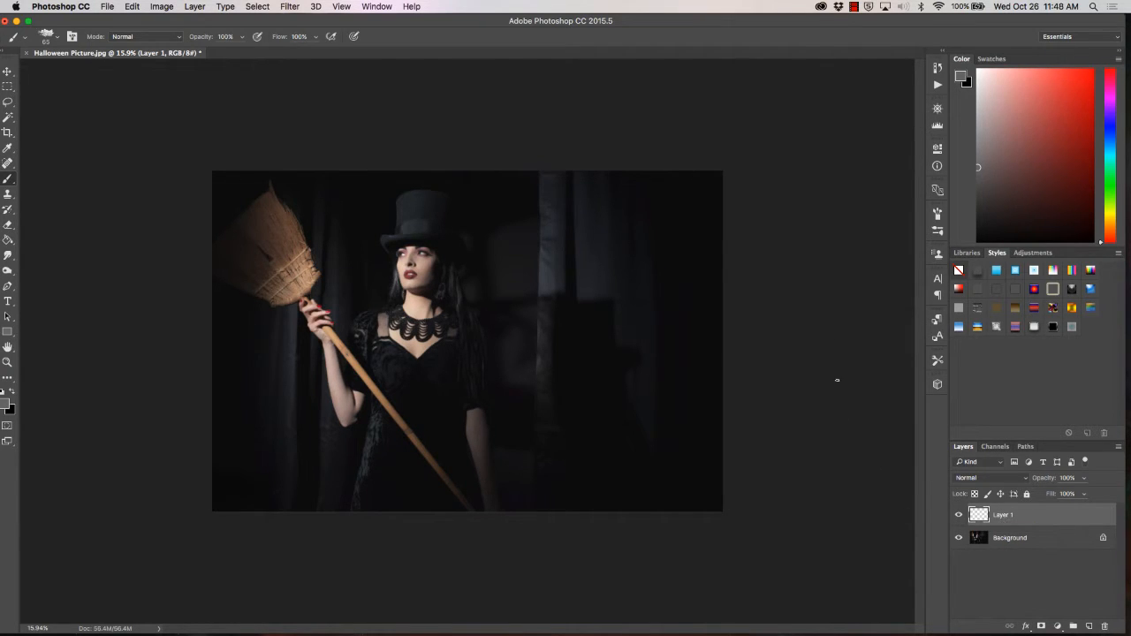
{"action": "mouse_move", "coordinate": [980, 137]}
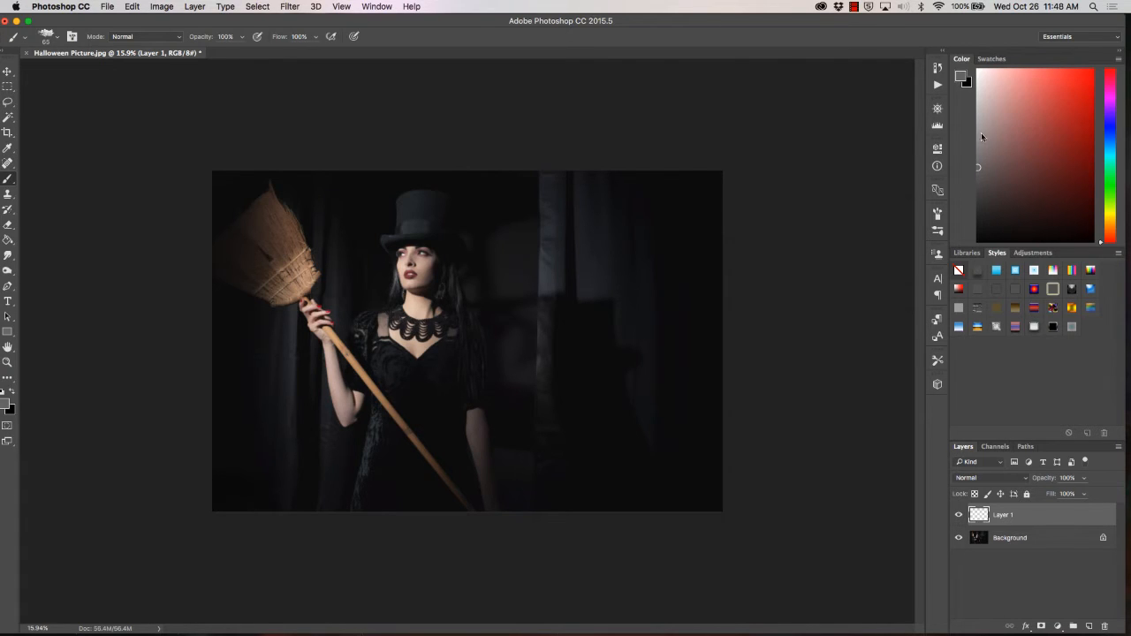
{"action": "mouse_move", "coordinate": [977, 167]}
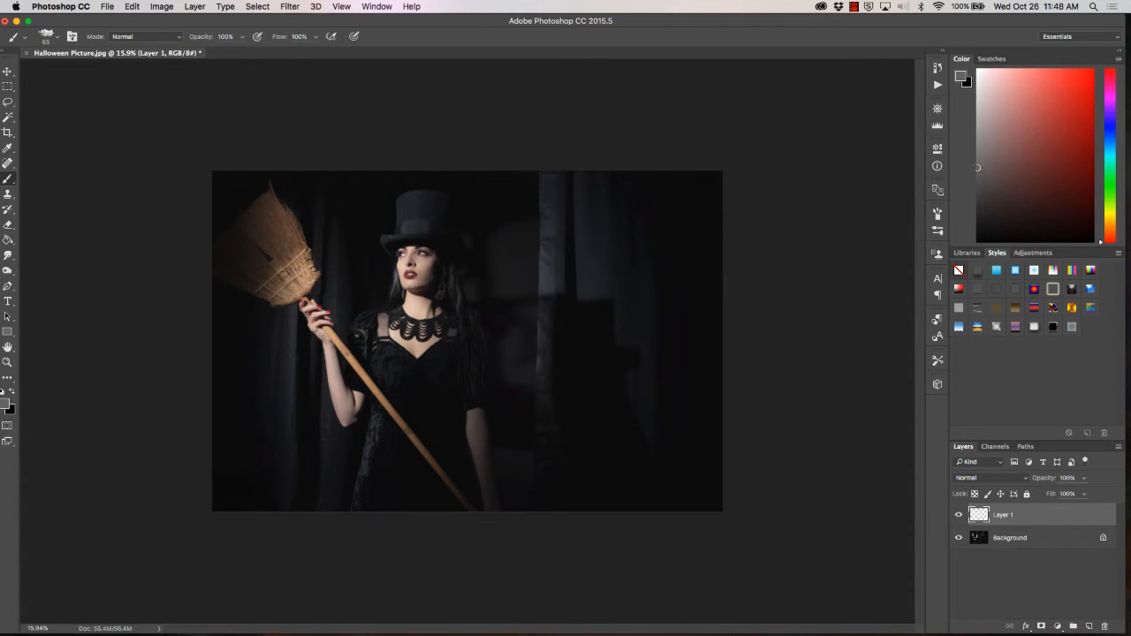
{"action": "mouse_move", "coordinate": [123, 334]}
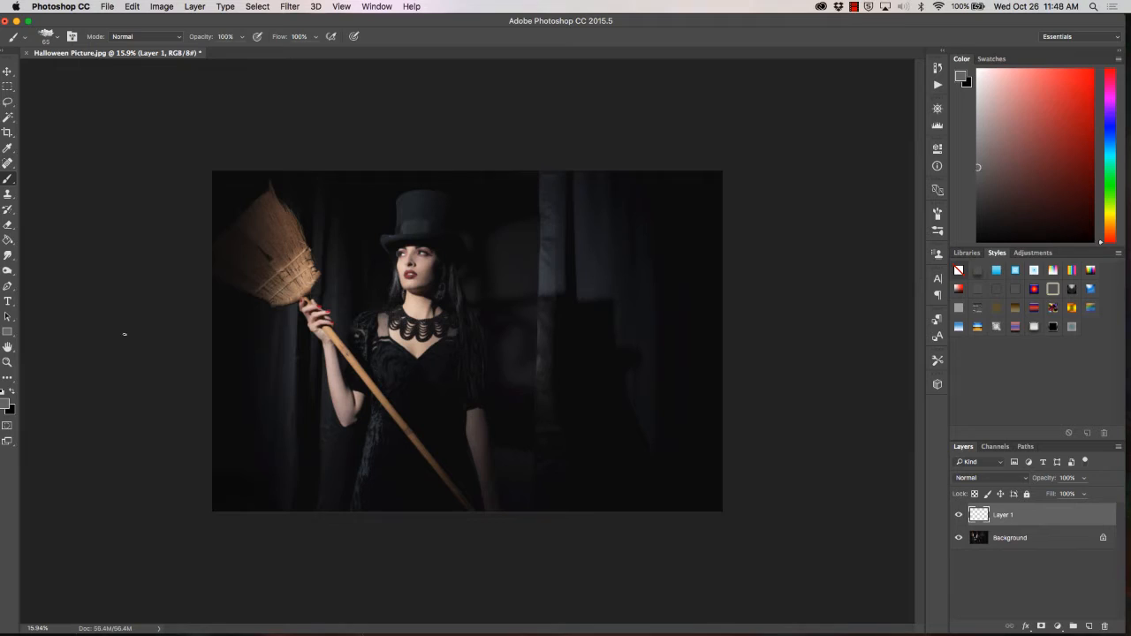
{"action": "mouse_move", "coordinate": [9, 183]}
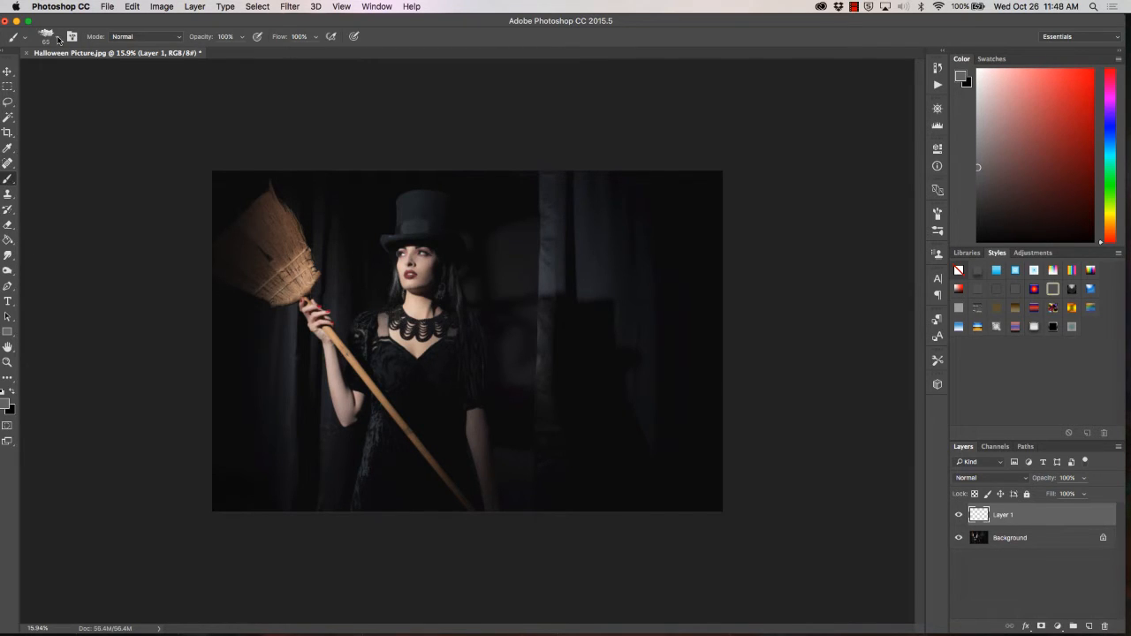
- Pick a cloud-shaped brush from the Brush Preset picker
{"action": "left_click", "coordinate": [46, 36]}
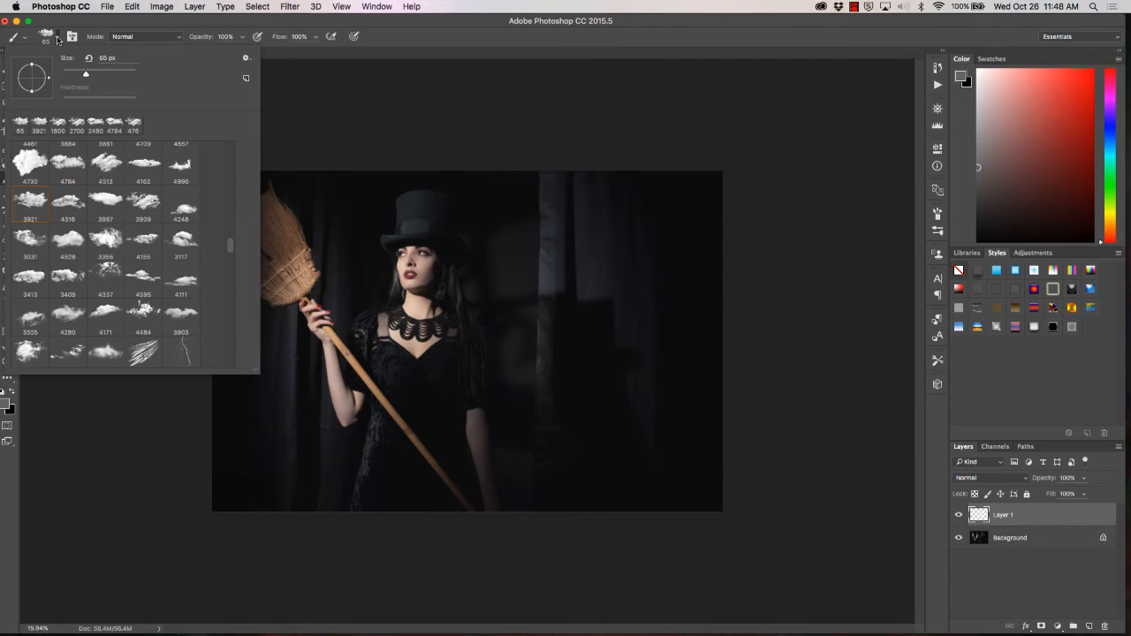
{"action": "mouse_move", "coordinate": [67, 173]}
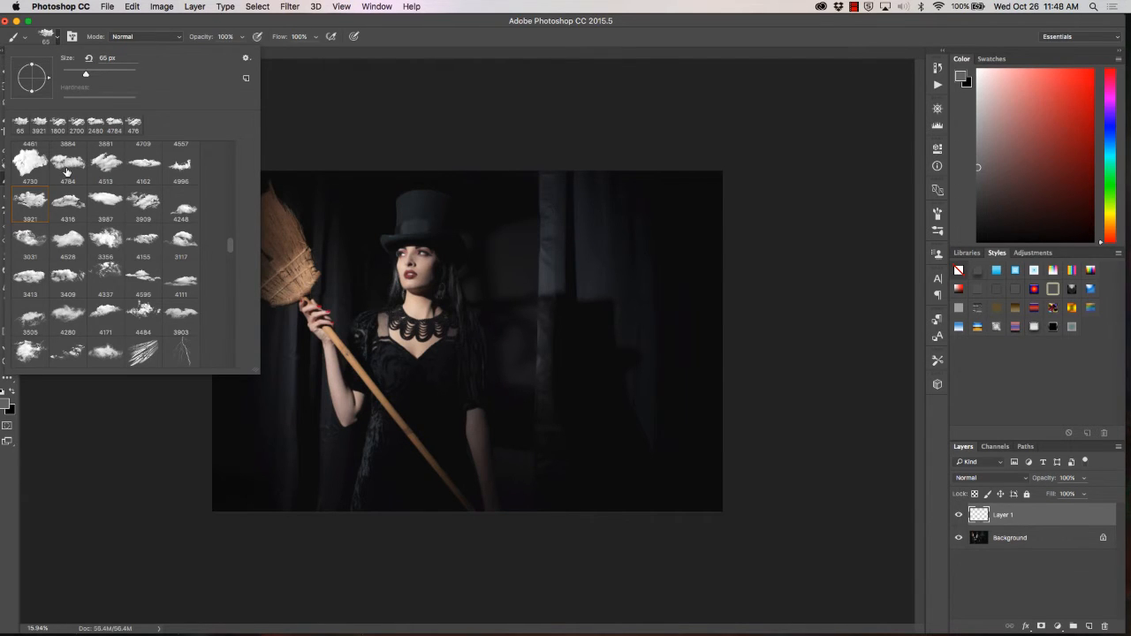
{"action": "left_click", "coordinate": [68, 163]}
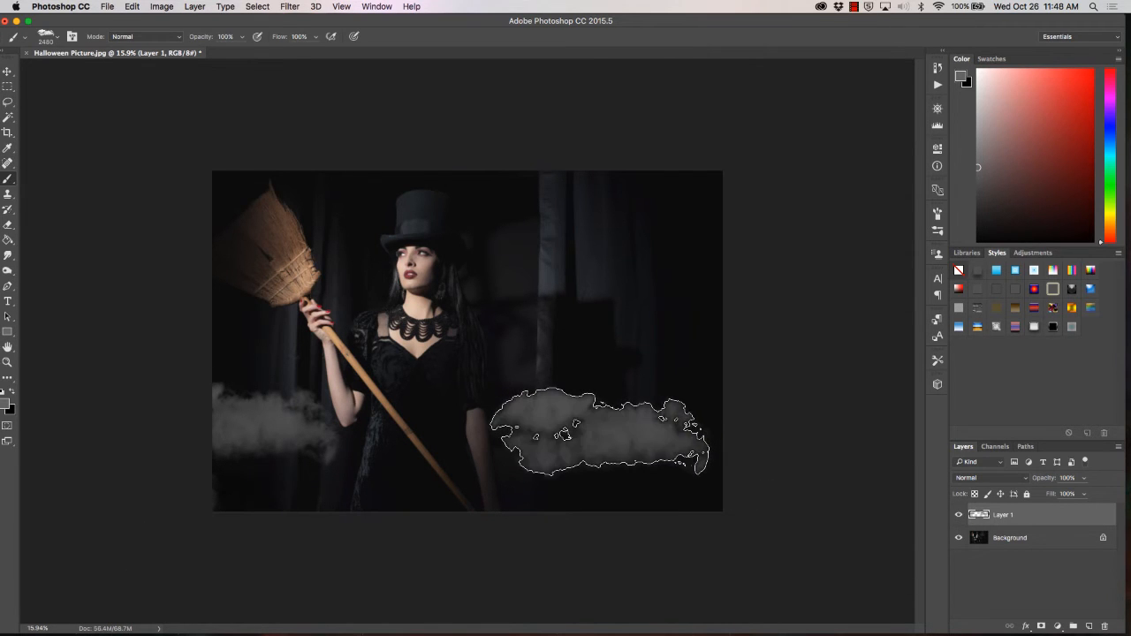
- Stamp gray cloud fog along the lower right of the photo on Layer 1
{"action": "left_click_drag", "start_coordinate": [601, 433], "coordinate": [755, 494]}
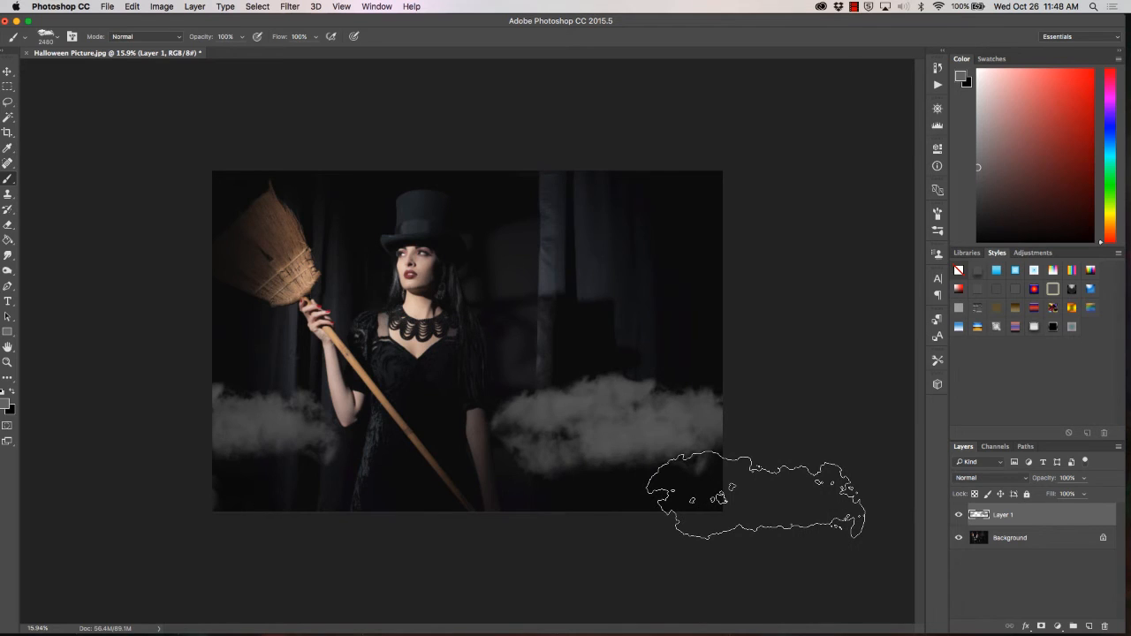
{"action": "left_click_drag", "start_coordinate": [755, 495], "coordinate": [371, 132]}
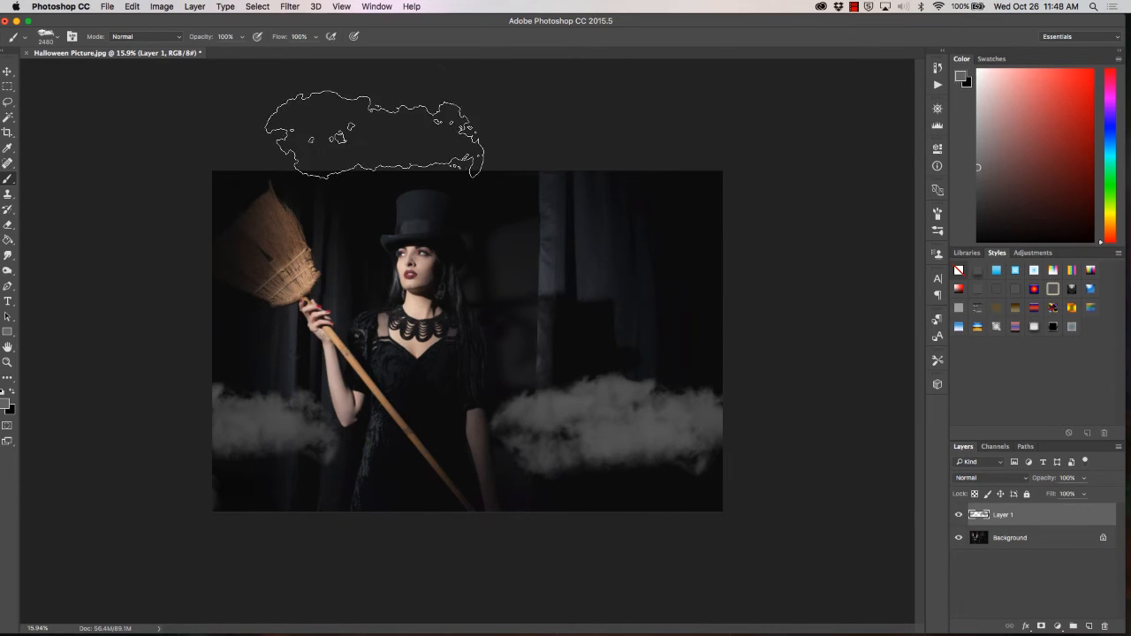
- Create another layer via Layer > New > Layer, accepting the name Layer 2
{"action": "left_click", "coordinate": [194, 6]}
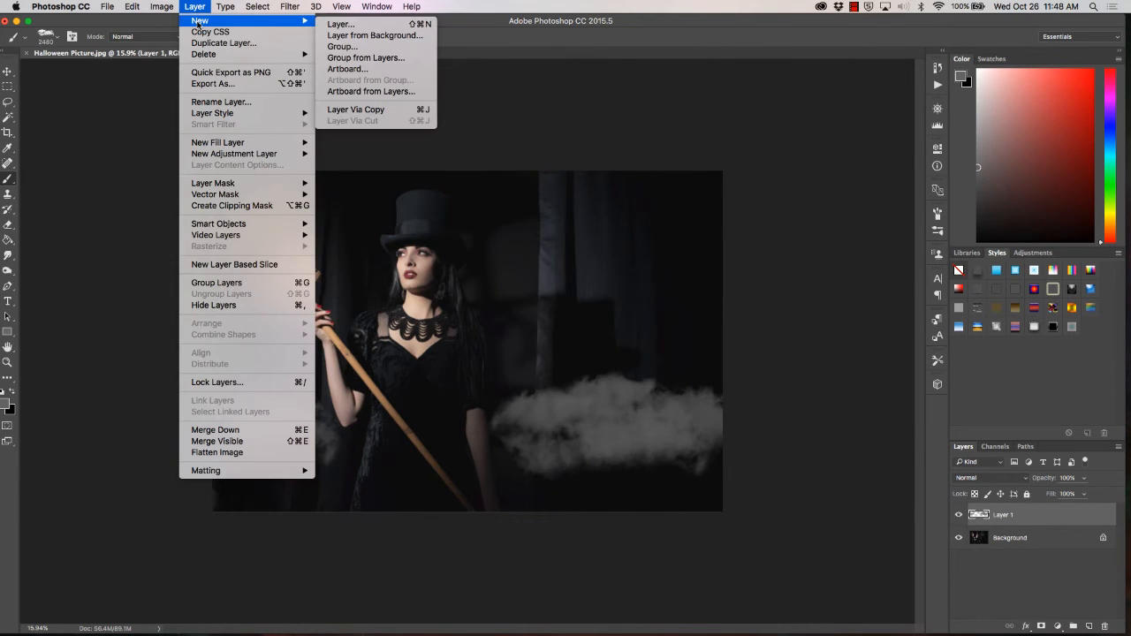
{"action": "left_click", "coordinate": [340, 24]}
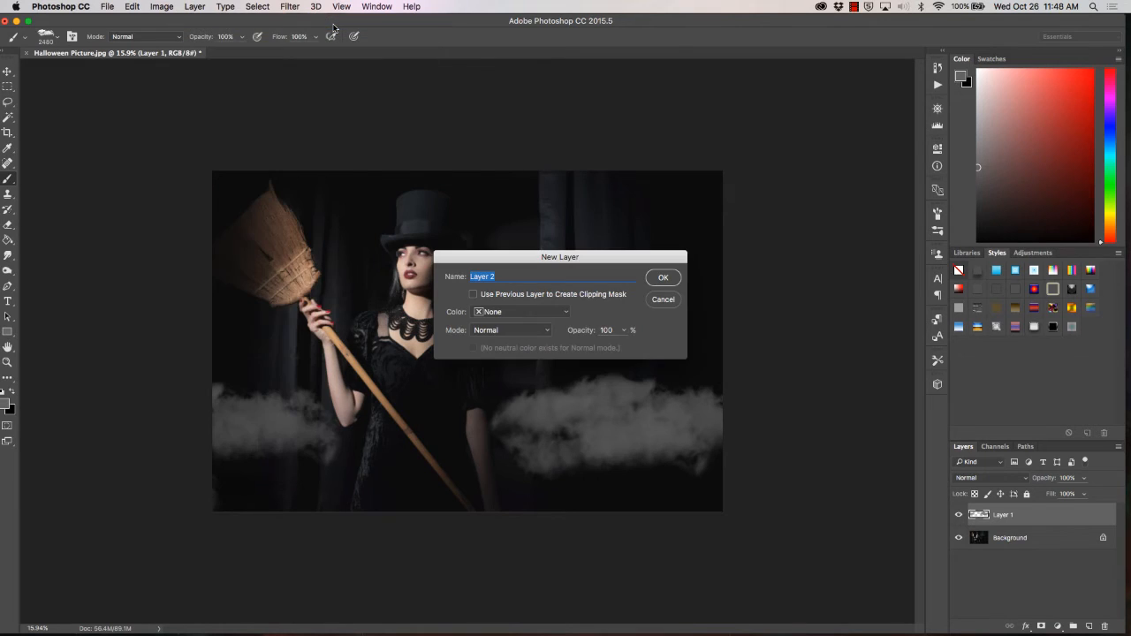
{"action": "mouse_move", "coordinate": [534, 317]}
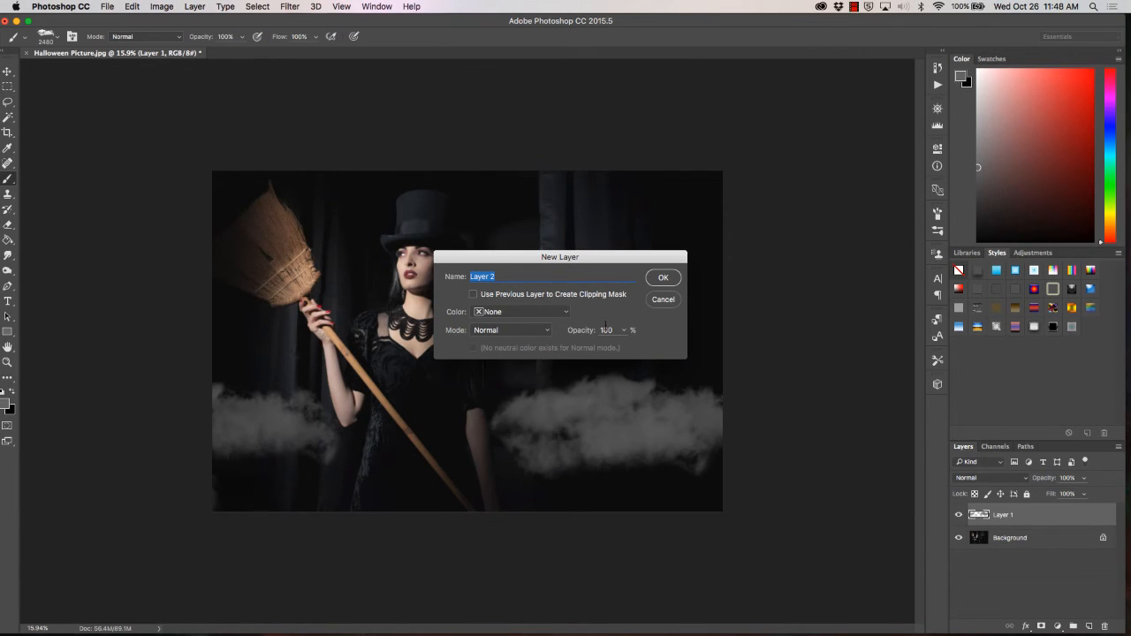
{"action": "left_click", "coordinate": [663, 277]}
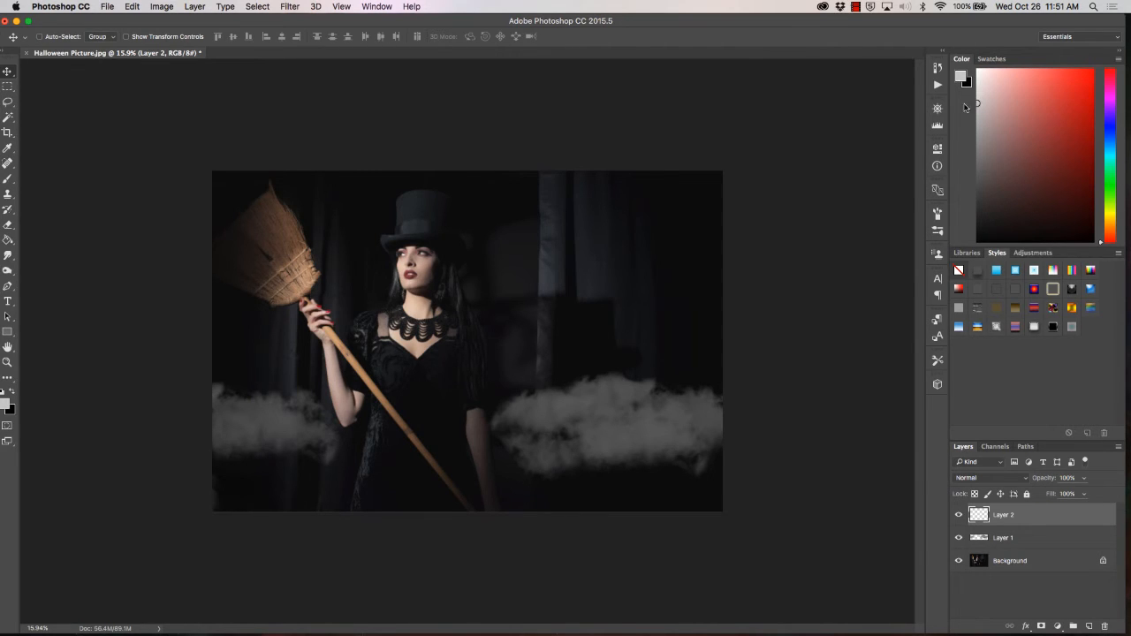
- Select the Brush tool and choose cloud brush 3356 from the preset picker
{"action": "left_click", "coordinate": [10, 181]}
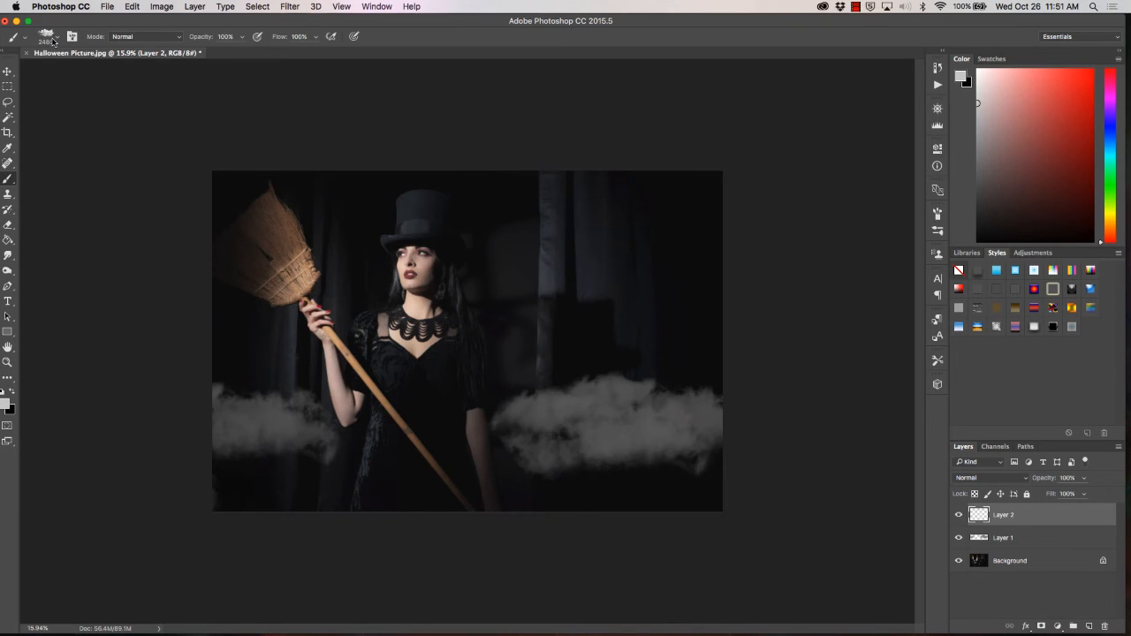
{"action": "left_click", "coordinate": [50, 36]}
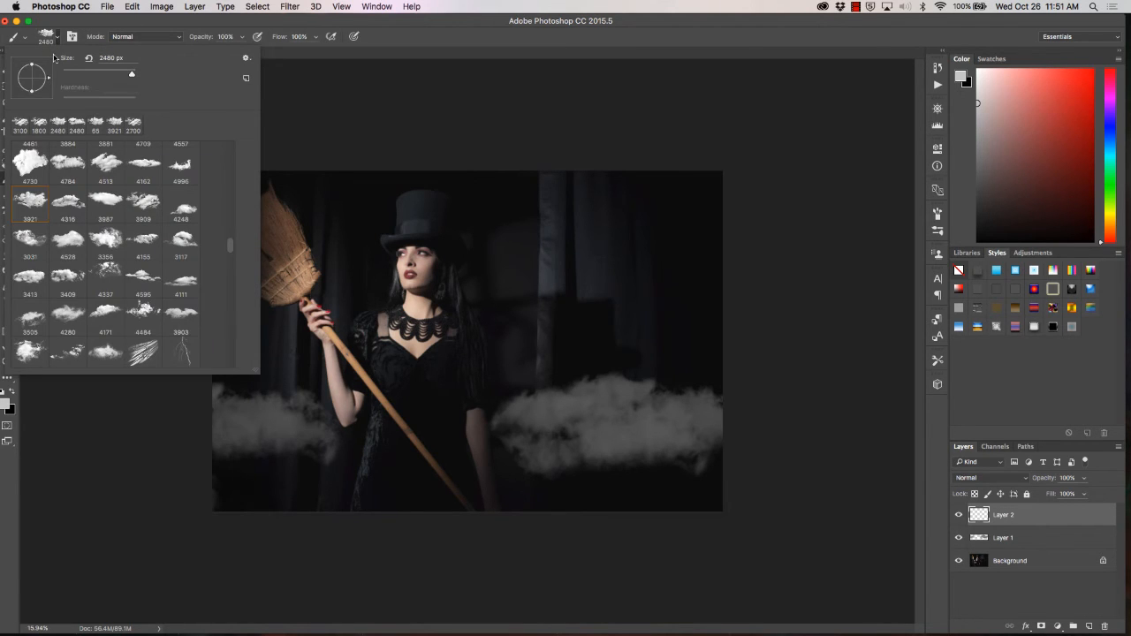
{"action": "mouse_move", "coordinate": [70, 168]}
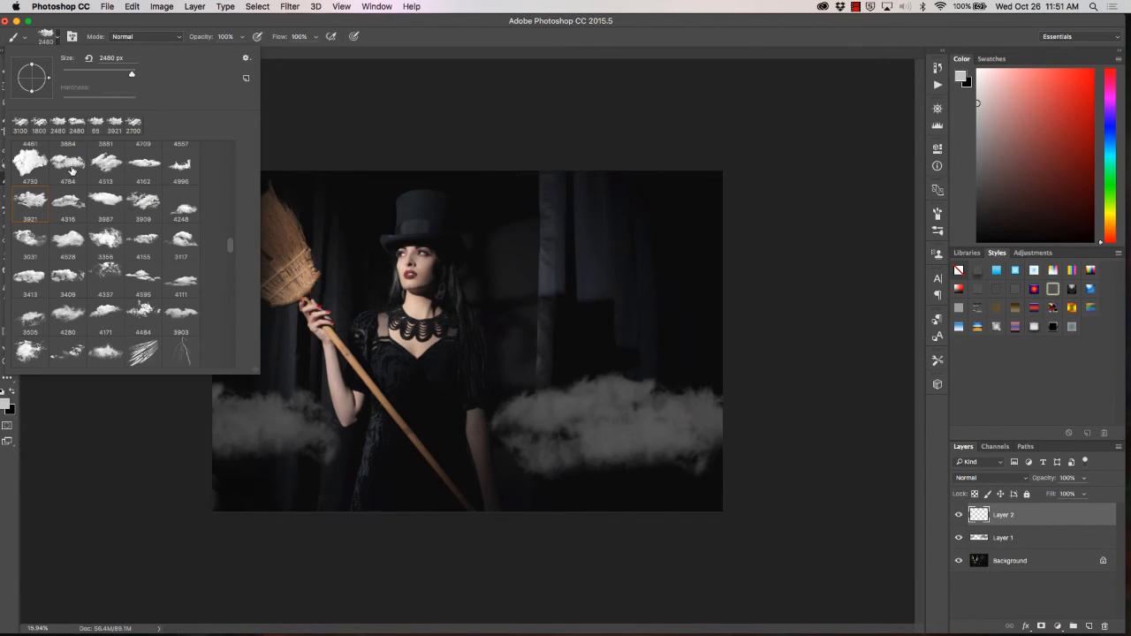
{"action": "mouse_move", "coordinate": [106, 238]}
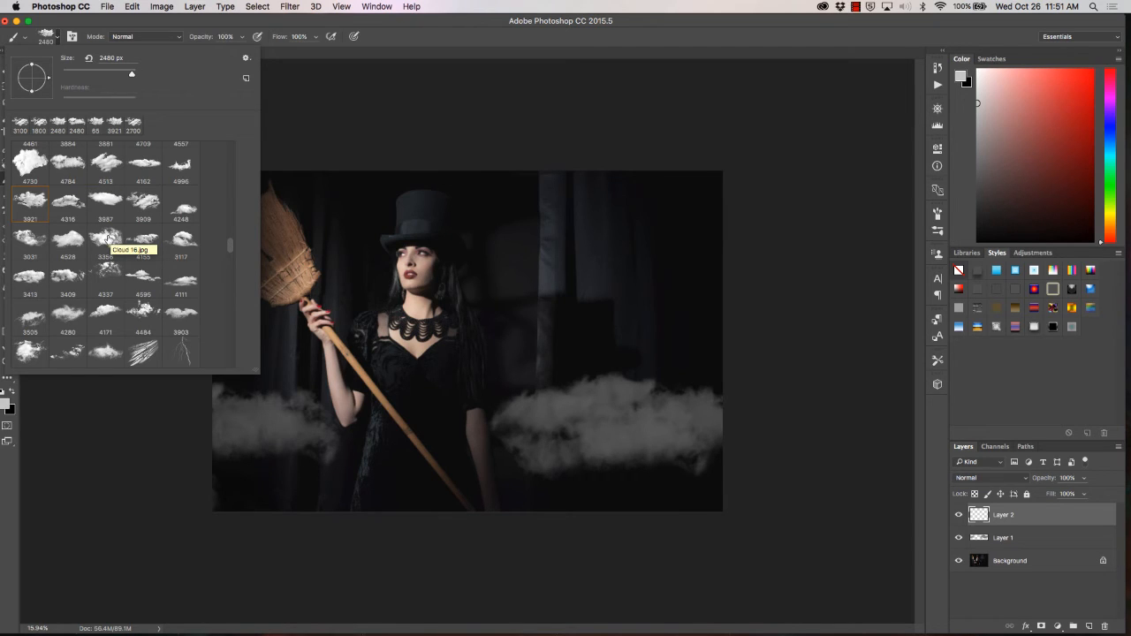
{"action": "left_click", "coordinate": [105, 238]}
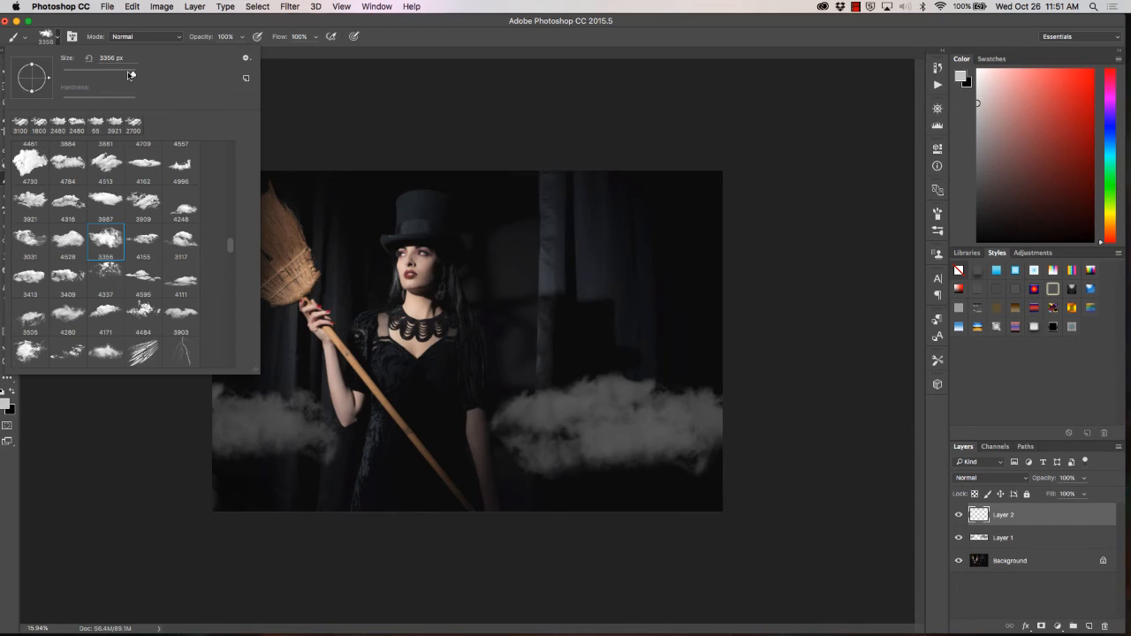
- Set the brush size to 2480 px and stamp thick fog over the lower-left corner
{"action": "triple_click", "coordinate": [111, 58]}
{"action": "type", "text": "2480"}
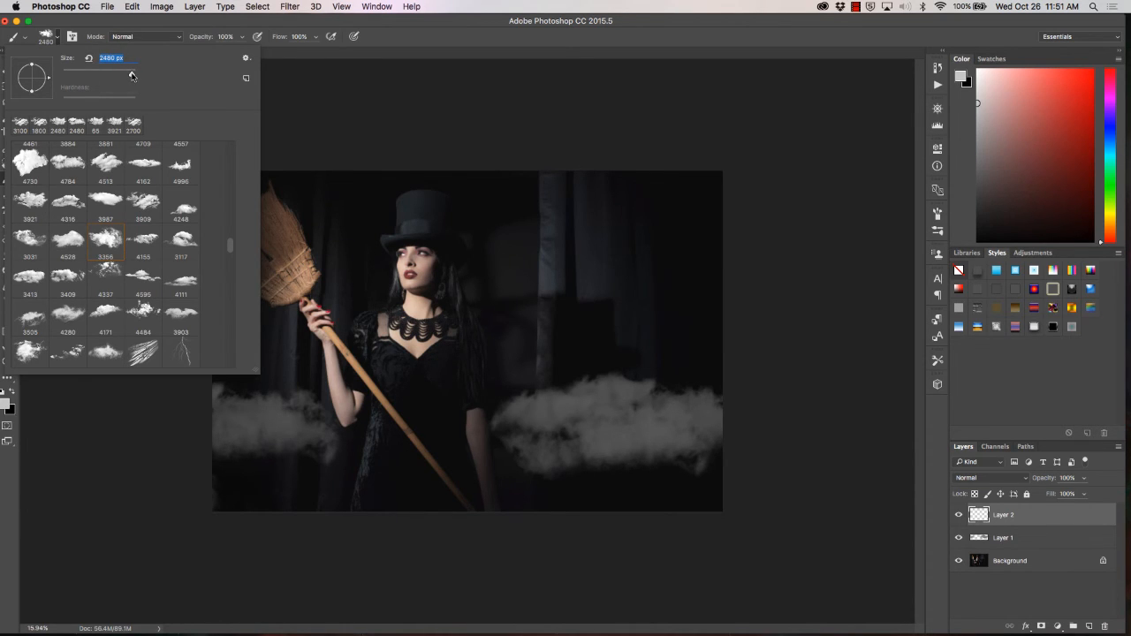
{"action": "left_click", "coordinate": [154, 517]}
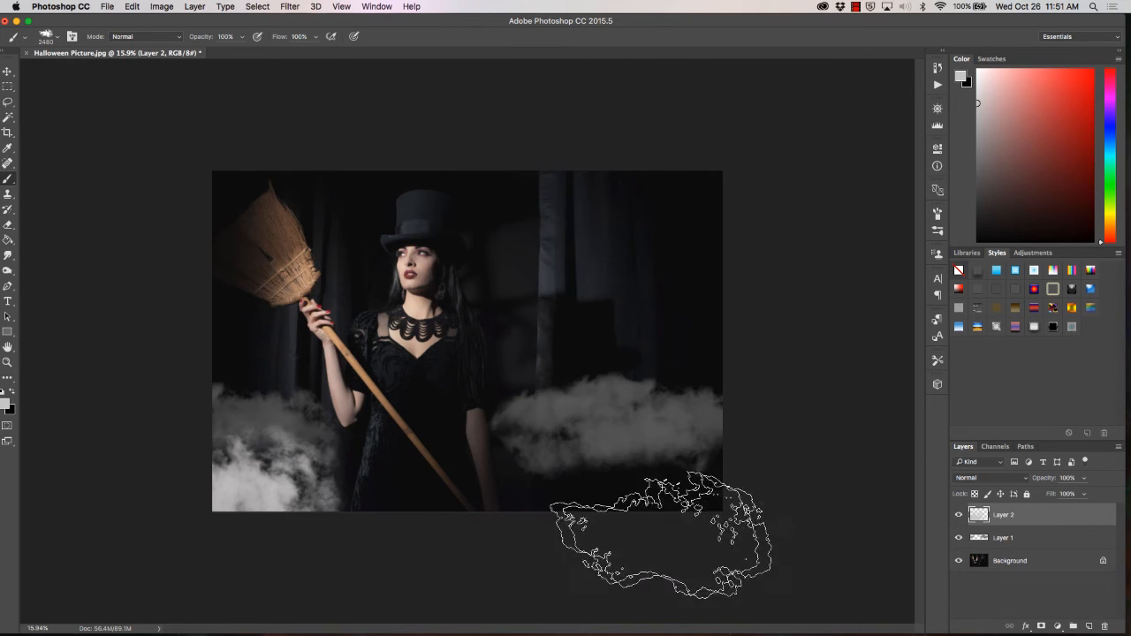
{"action": "left_click_drag", "start_coordinate": [659, 530], "coordinate": [605, 486]}
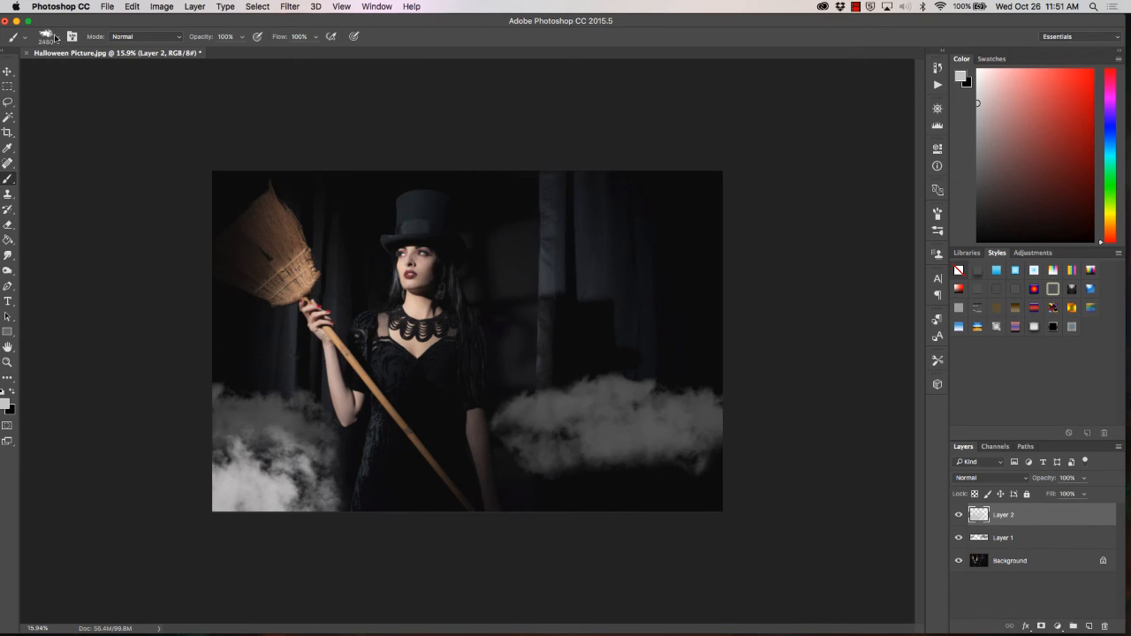
- Raise the cloud brush size to 3200 px in the Brush Preset picker
{"action": "left_click", "coordinate": [46, 36]}
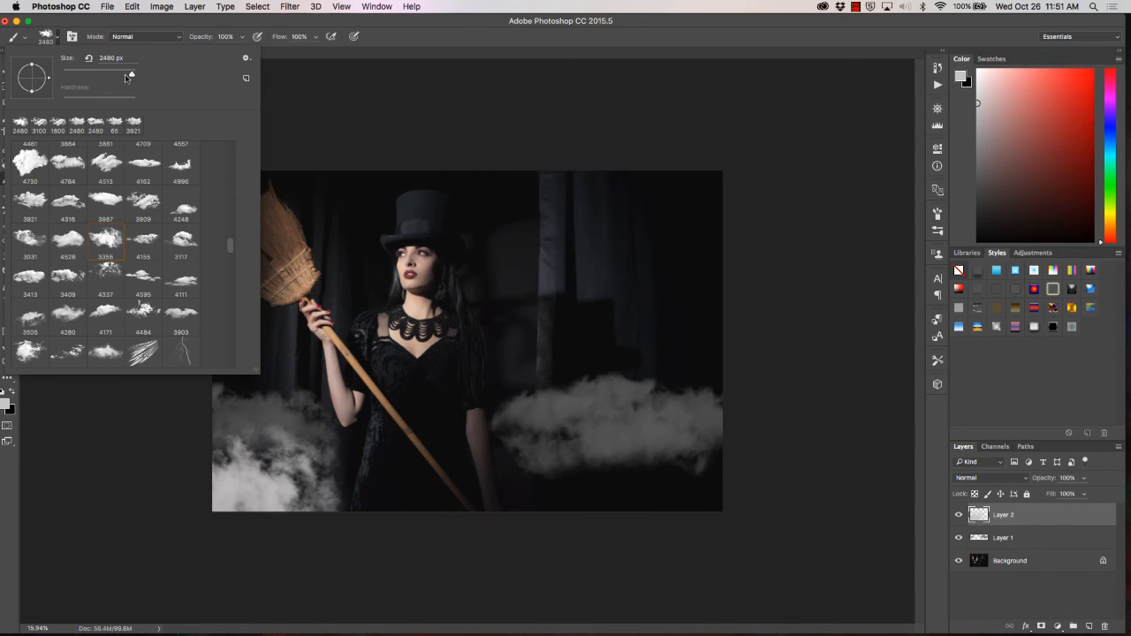
{"action": "triple_click", "coordinate": [111, 57]}
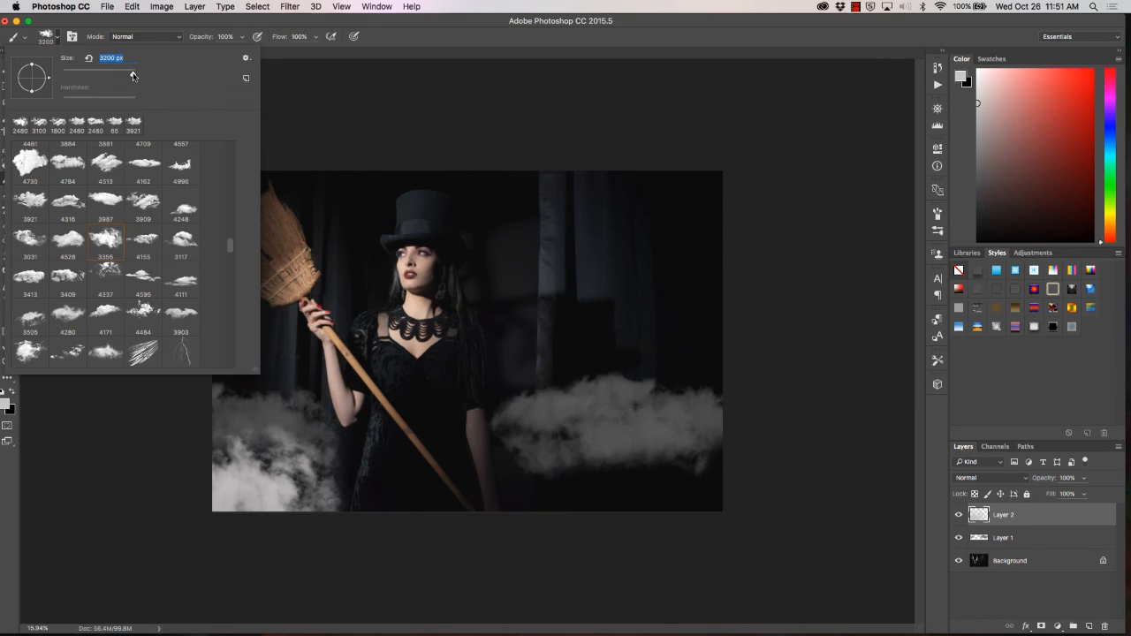